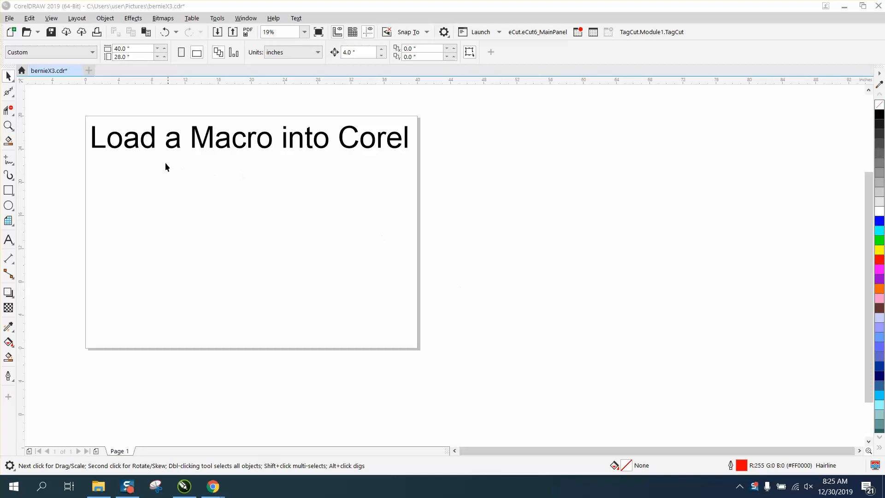
pyautogui.moveTo(122, 141)
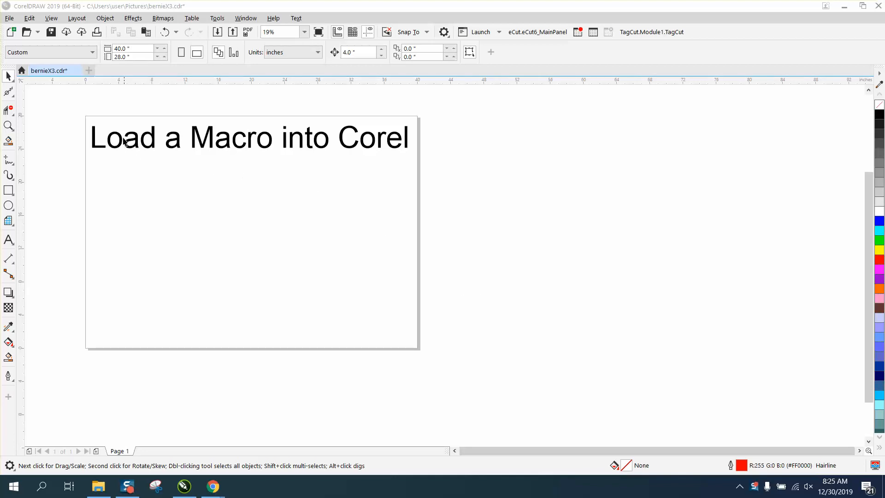
pyautogui.moveTo(348, 142)
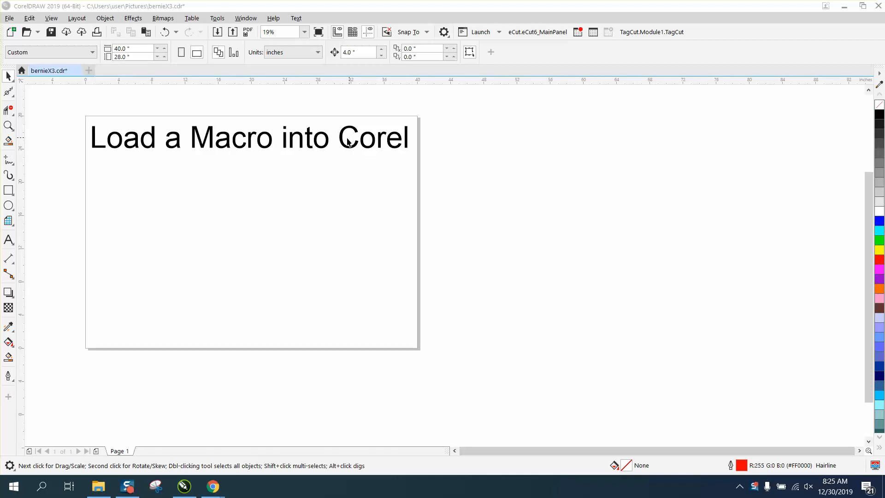
pyautogui.moveTo(225, 288)
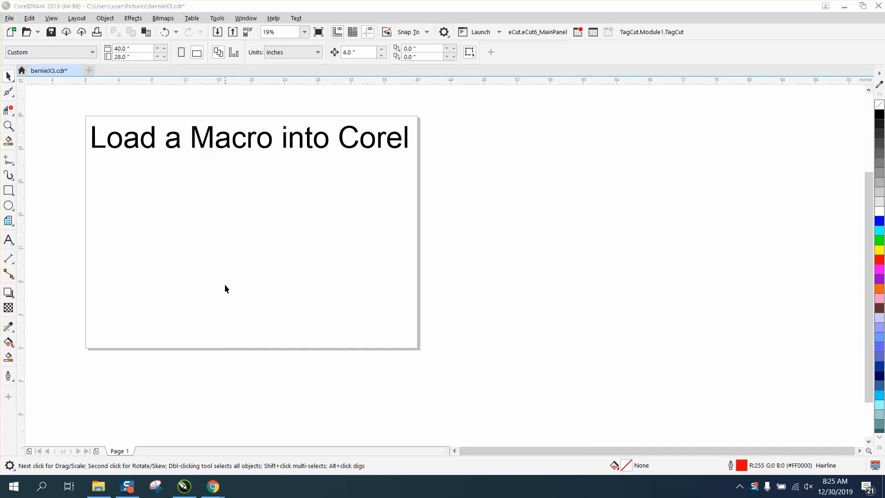
pyautogui.moveTo(98, 485)
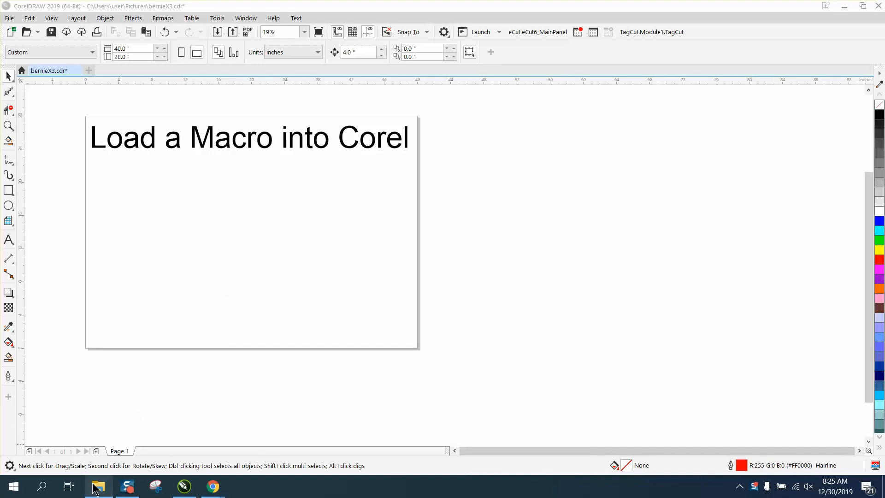
# Bring up a fresh File Explorer window and expand Local Disk (C:) > Program Files > Corel
pyautogui.click(98, 486)
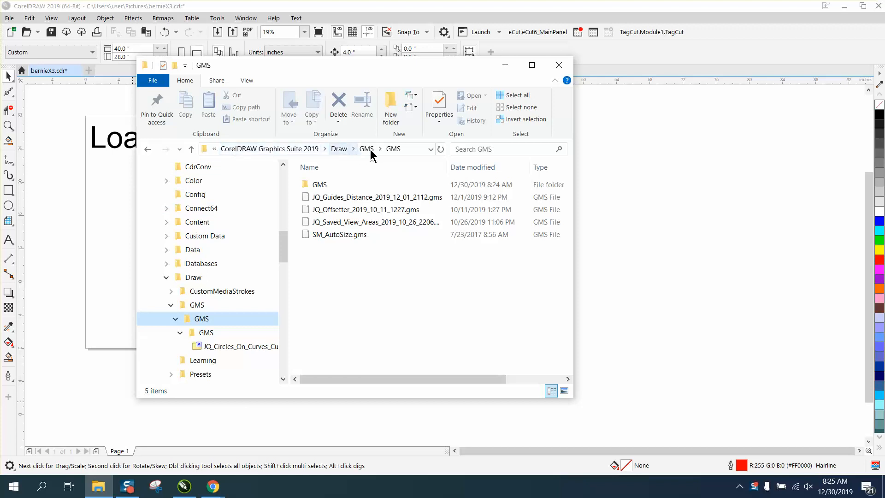
pyautogui.click(214, 149)
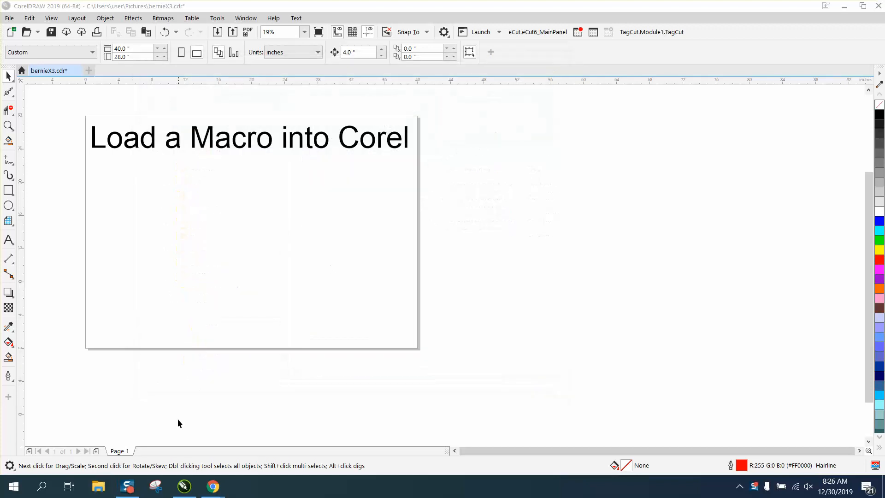
pyautogui.click(99, 486)
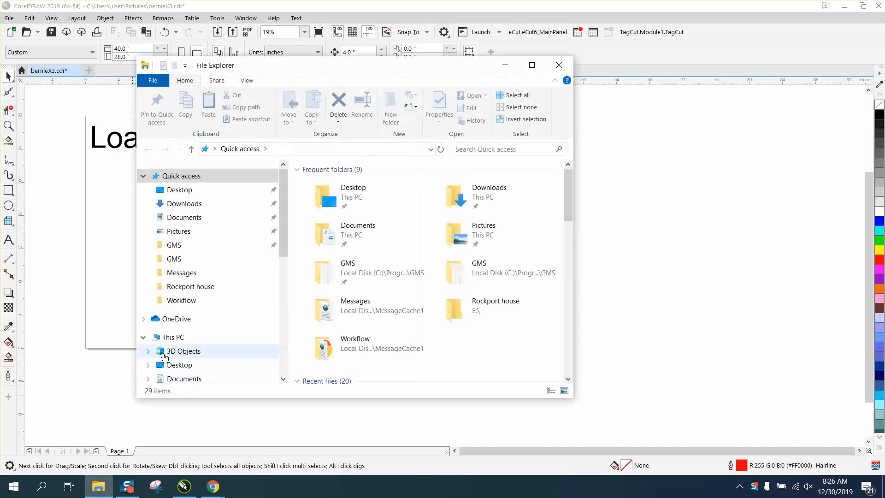
pyautogui.scroll(-3)
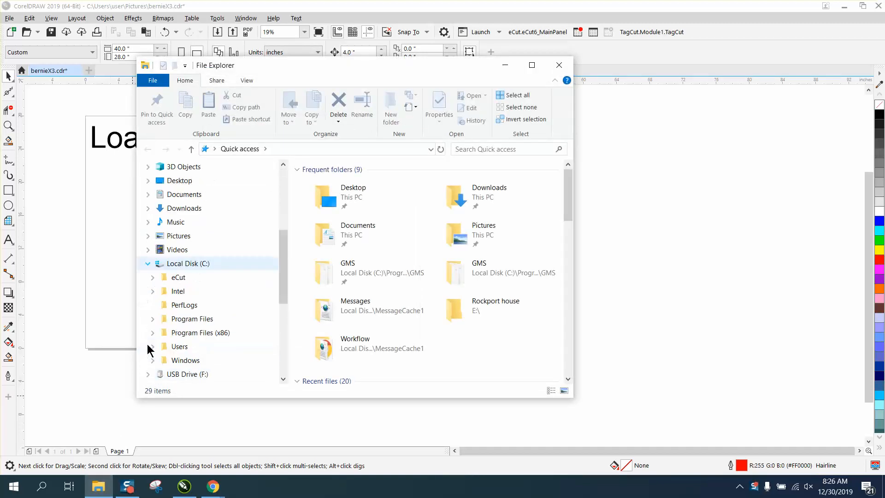
pyautogui.click(152, 318)
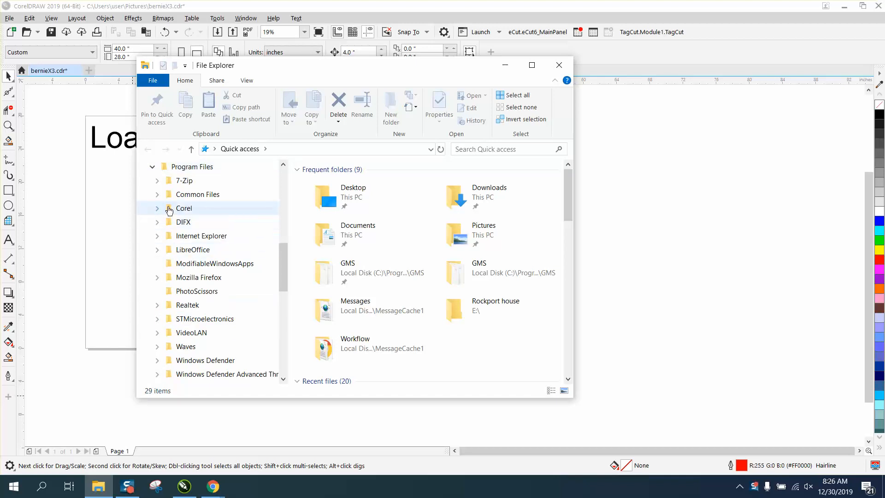
pyautogui.click(183, 208)
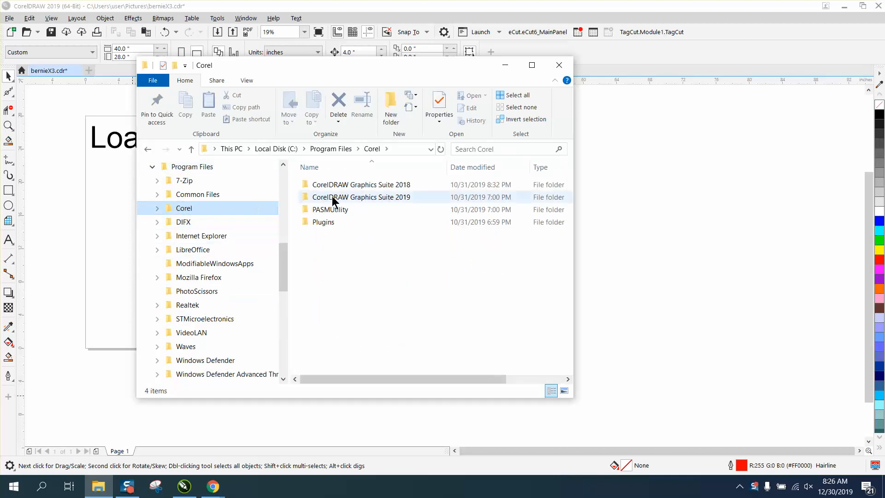
# Navigate into CorelDRAW Graphics Suite 2019 > Draw > GMS to list its .gms macro files
pyautogui.doubleClick(360, 198)
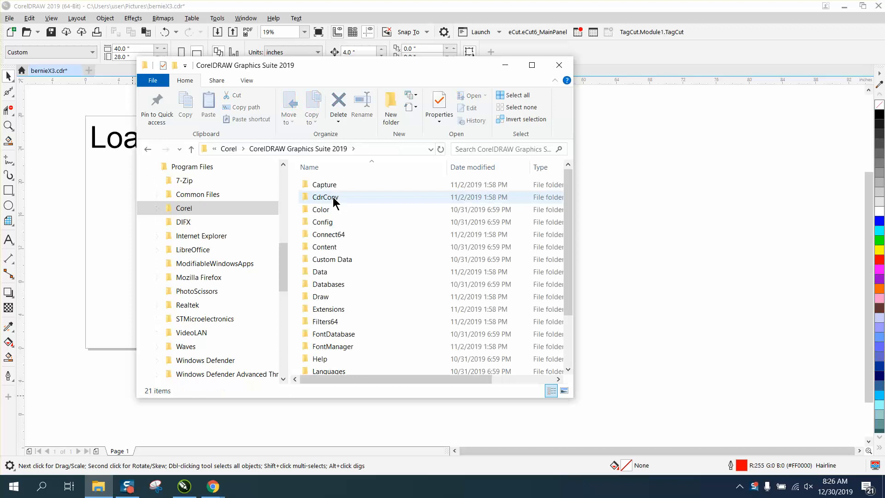
pyautogui.click(320, 295)
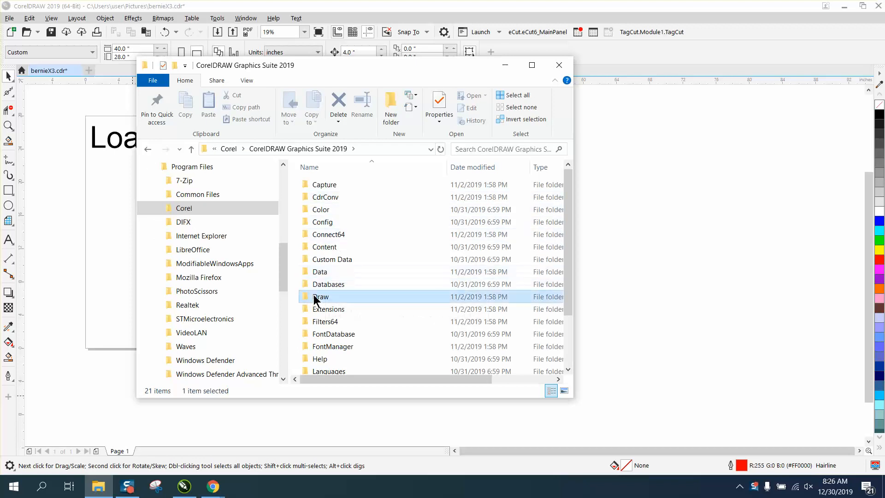
pyautogui.doubleClick(321, 295)
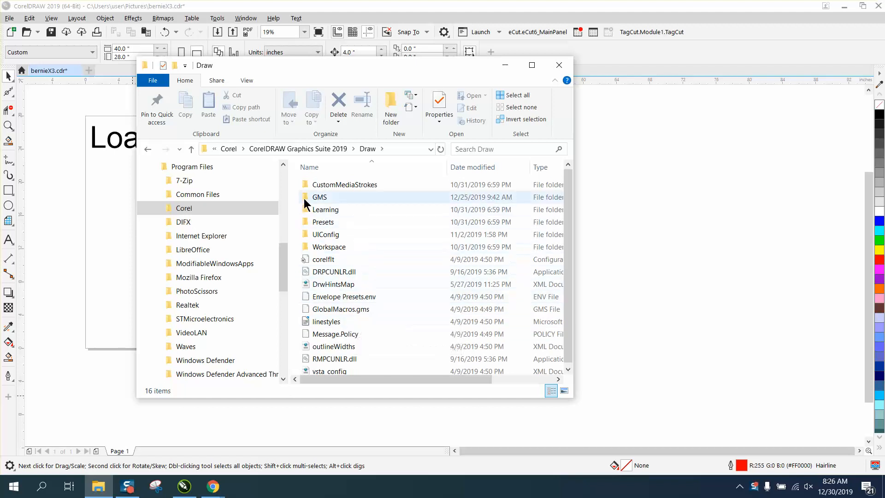
pyautogui.doubleClick(320, 197)
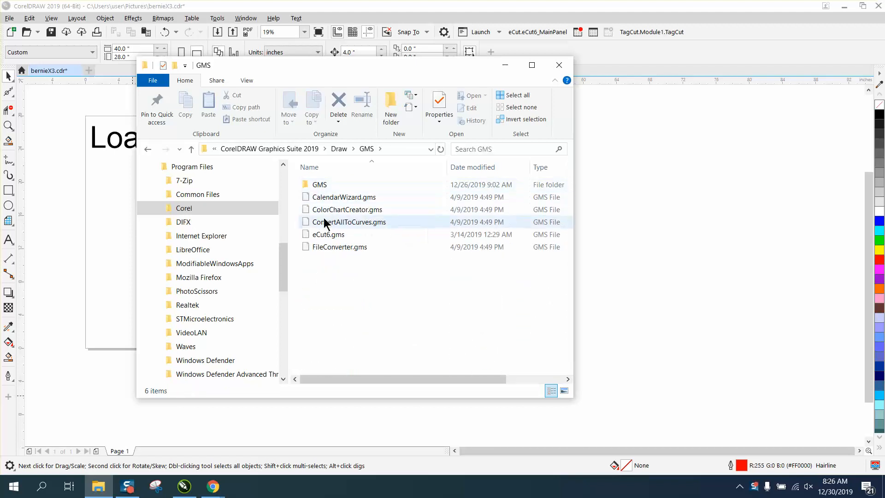
# Go two nested GMS subfolders deeper to the folder holding the JQ_Circles_On_Curves macro files
pyautogui.doubleClick(319, 184)
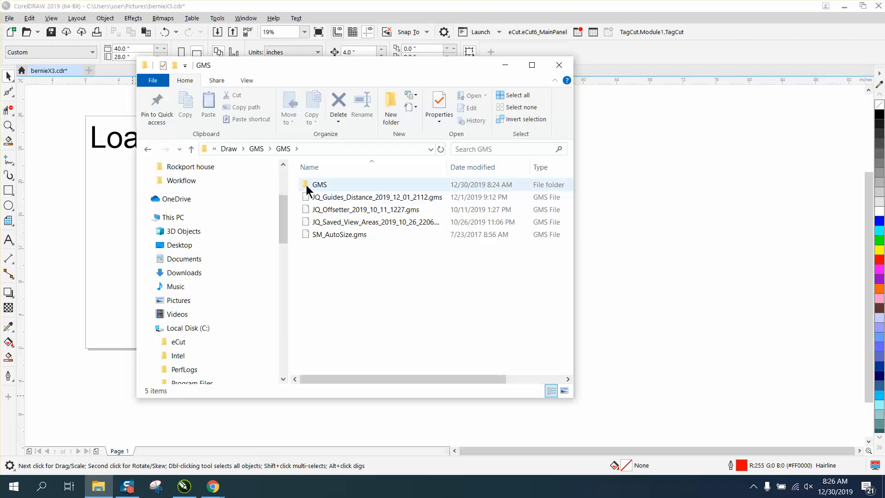
pyautogui.doubleClick(319, 184)
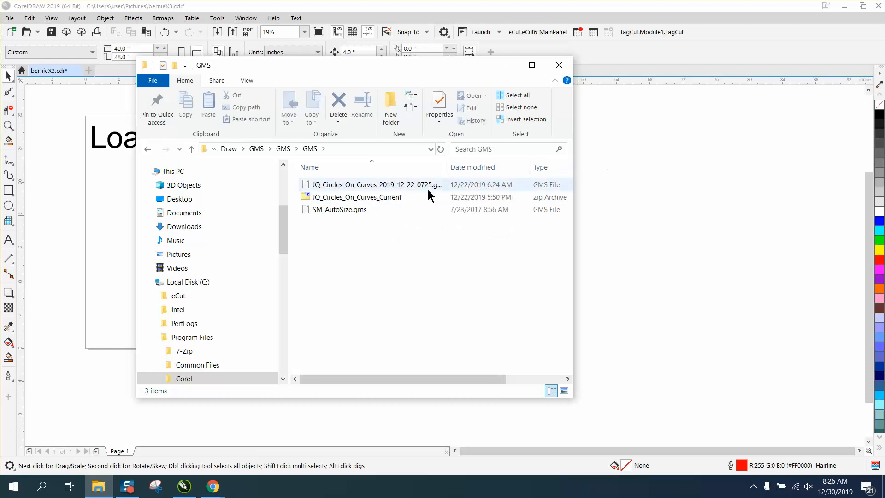
pyautogui.moveTo(404, 186)
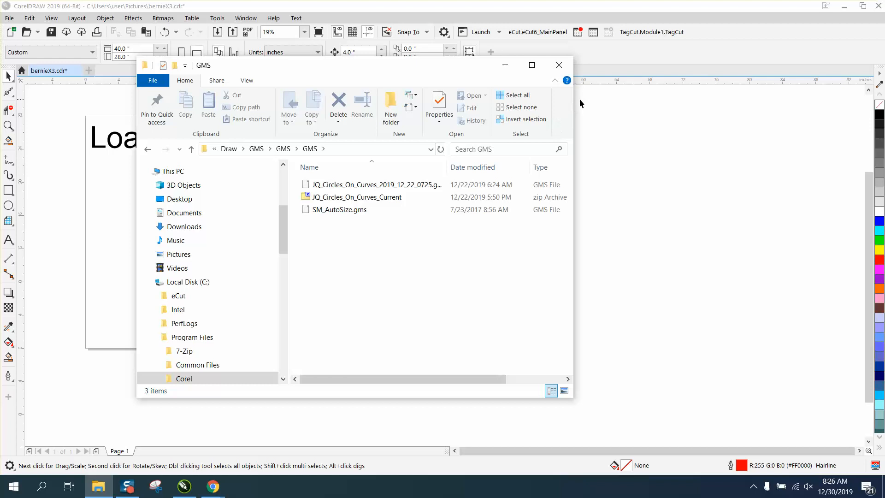
pyautogui.moveTo(371, 35)
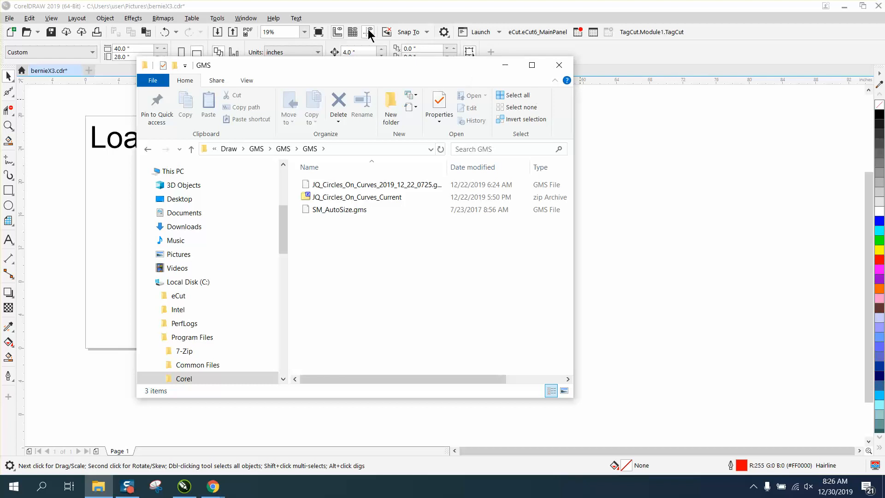
# Switch back to CorelDRAW and show the Scripts docker via Tools > Scripts
pyautogui.click(217, 18)
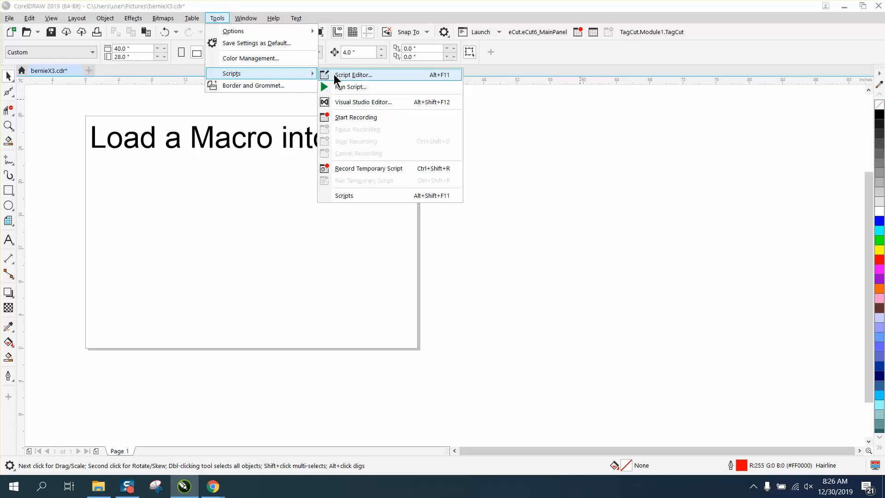
pyautogui.moveTo(354, 81)
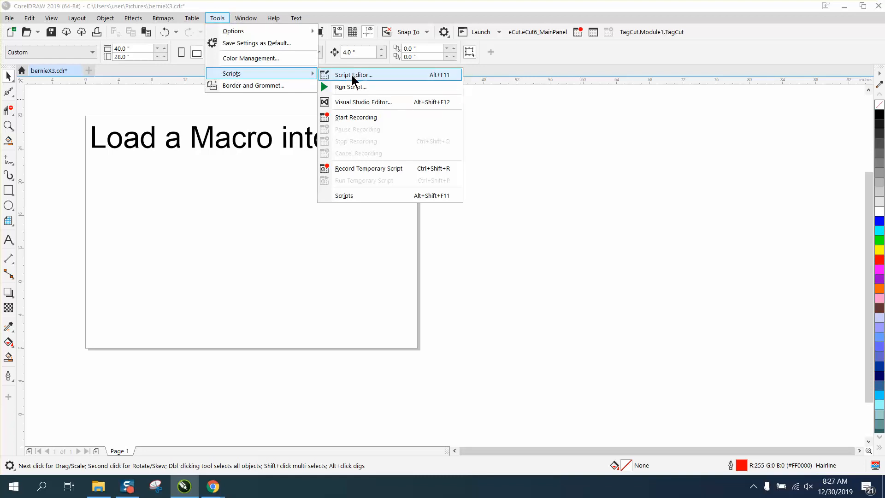
pyautogui.moveTo(350, 196)
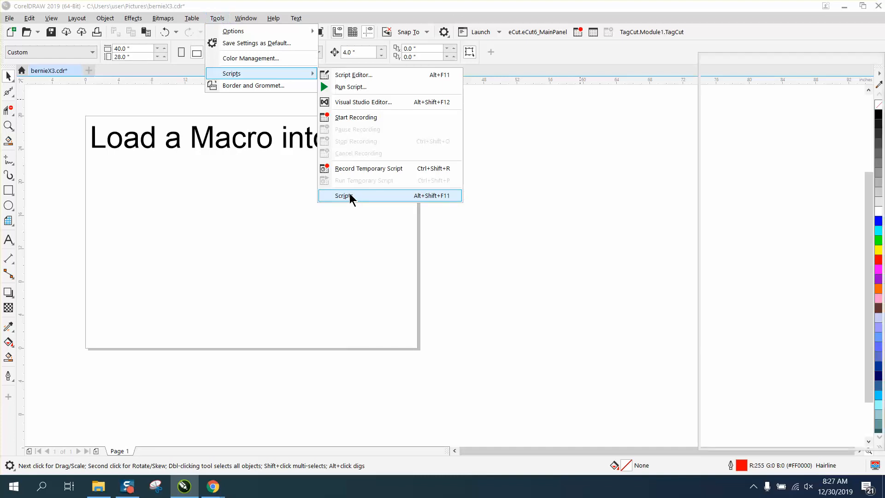
pyautogui.click(343, 196)
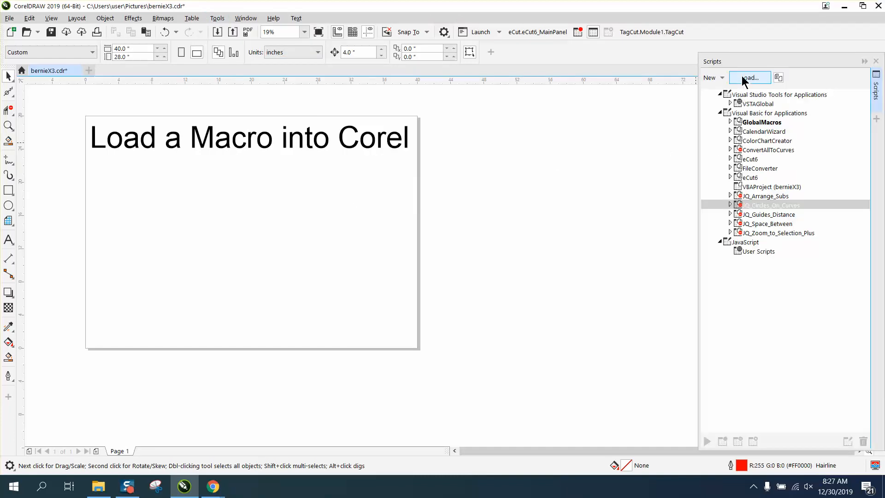
pyautogui.moveTo(765, 218)
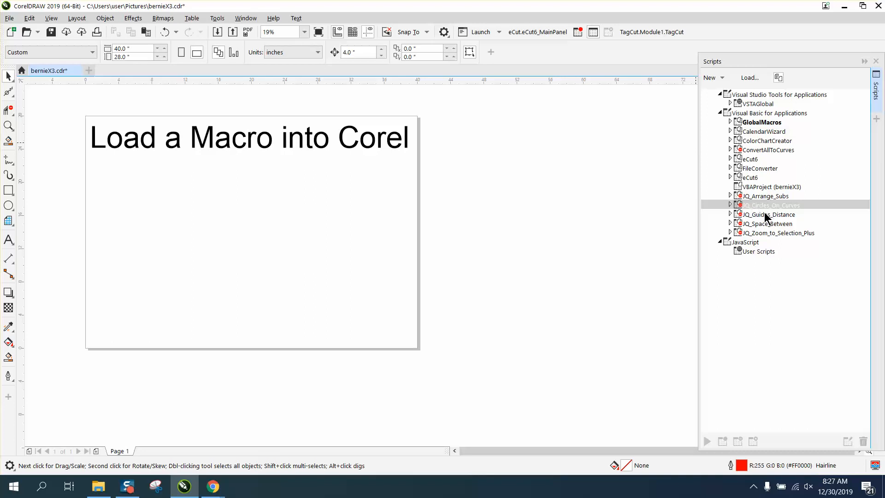
pyautogui.moveTo(774, 212)
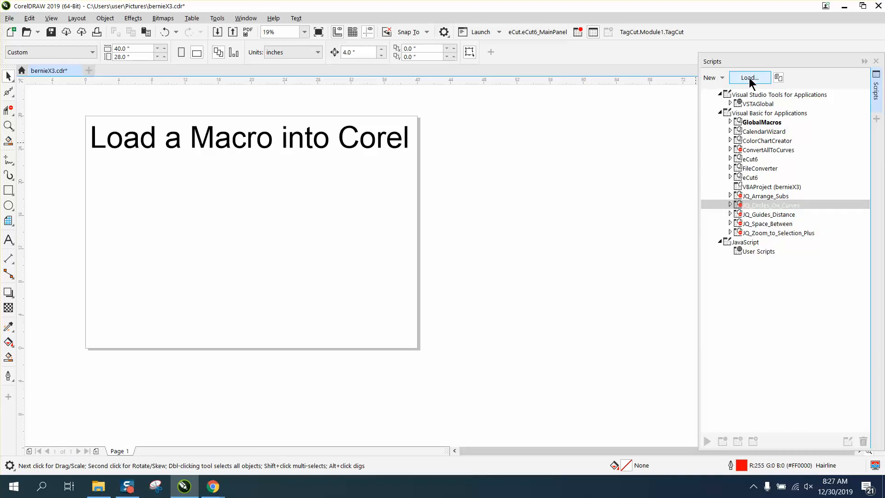
# Start loading a Global Macro Storage file and expand Program Files under Local Disk (C:)
pyautogui.click(748, 78)
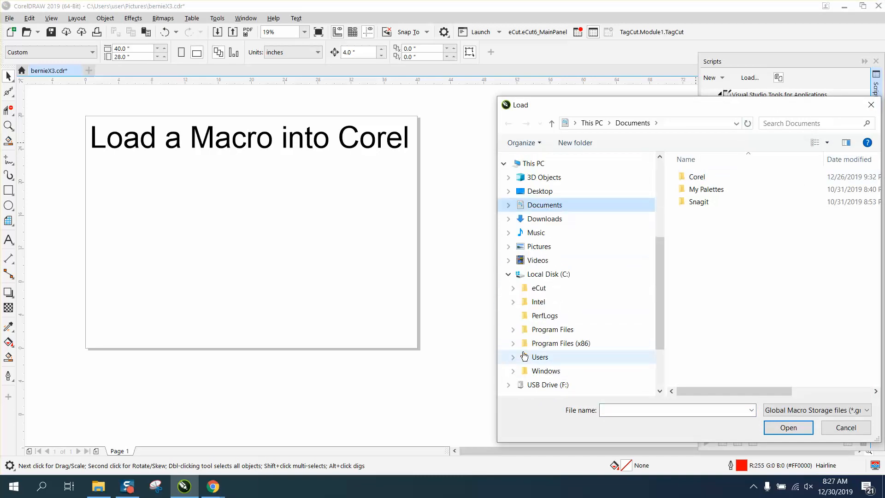
pyautogui.click(512, 329)
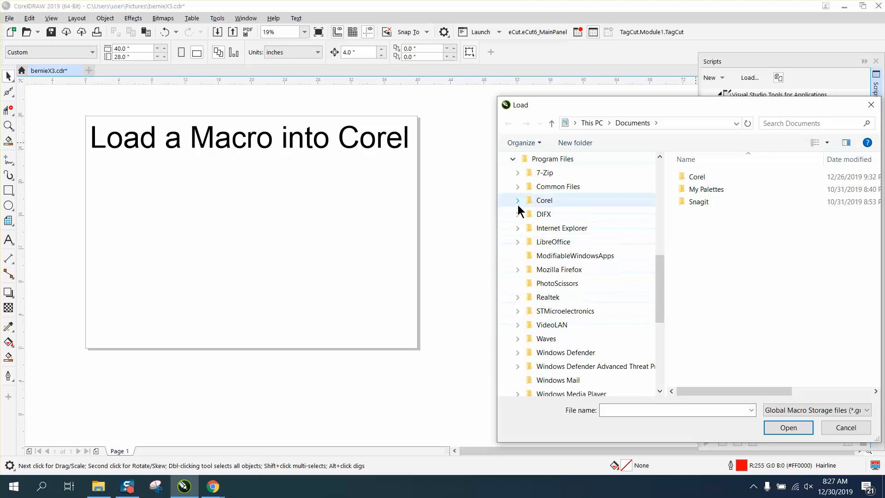
# Browse the Load dialog through Corel > CorelDRAW Graphics Suite 2019 > Draw into the GMS folder
pyautogui.click(517, 200)
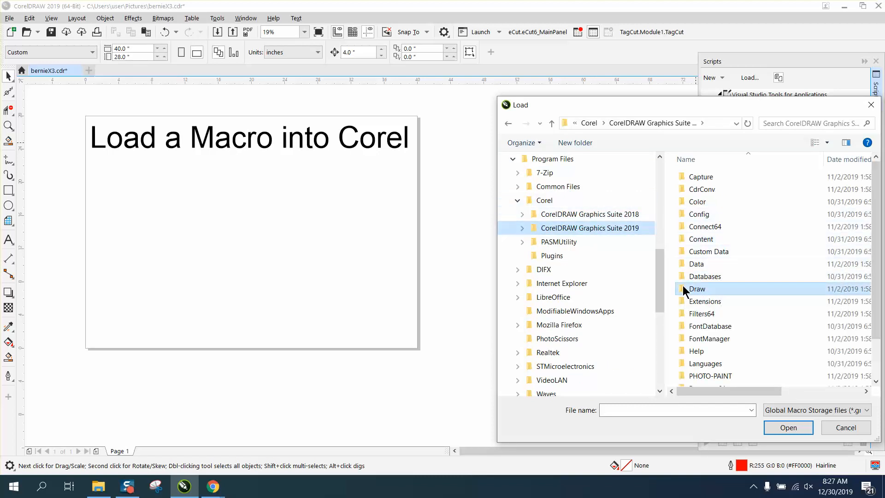
pyautogui.doubleClick(697, 288)
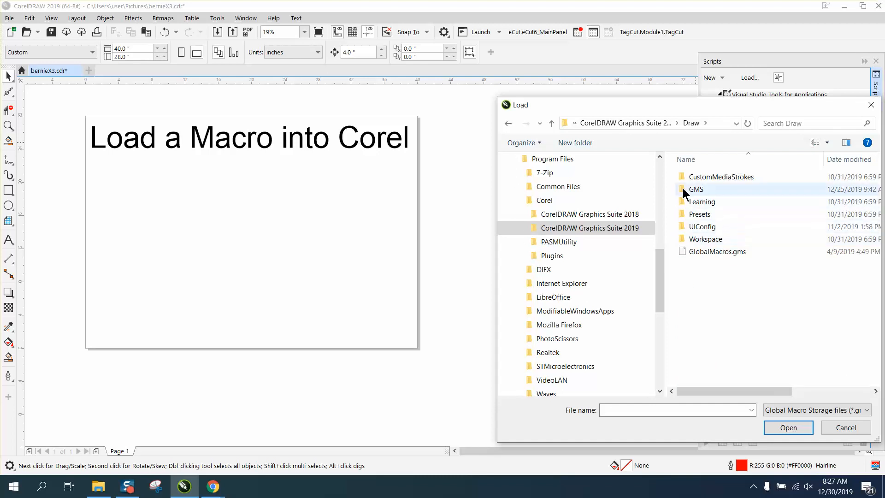
pyautogui.doubleClick(695, 188)
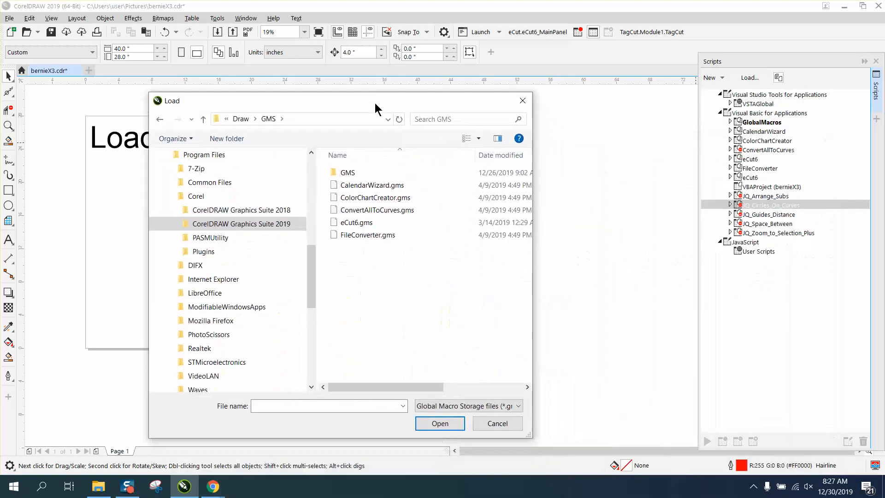
# Select ConvertAllToCurves.gms so its name fills the File name box
pyautogui.click(375, 209)
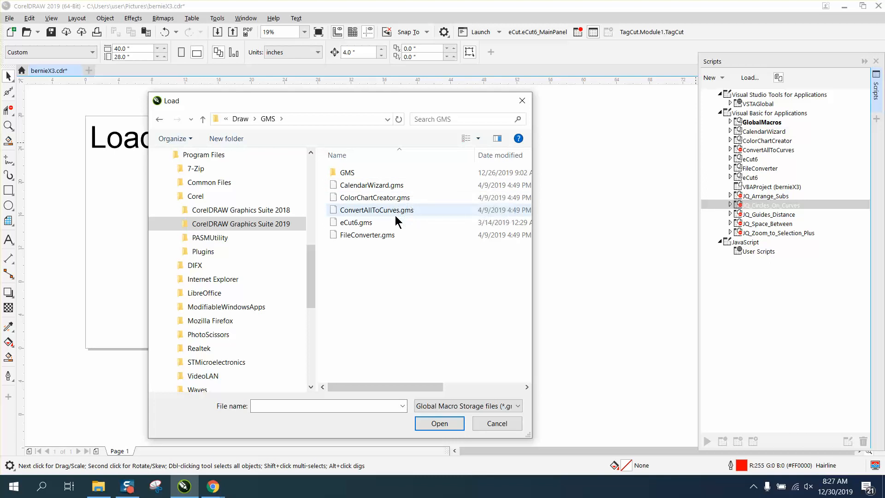
pyautogui.moveTo(374, 210)
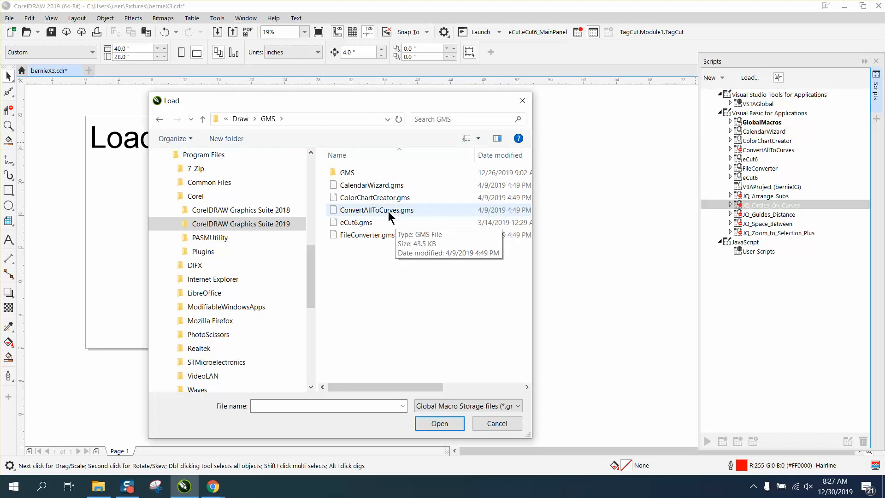
pyautogui.click(375, 209)
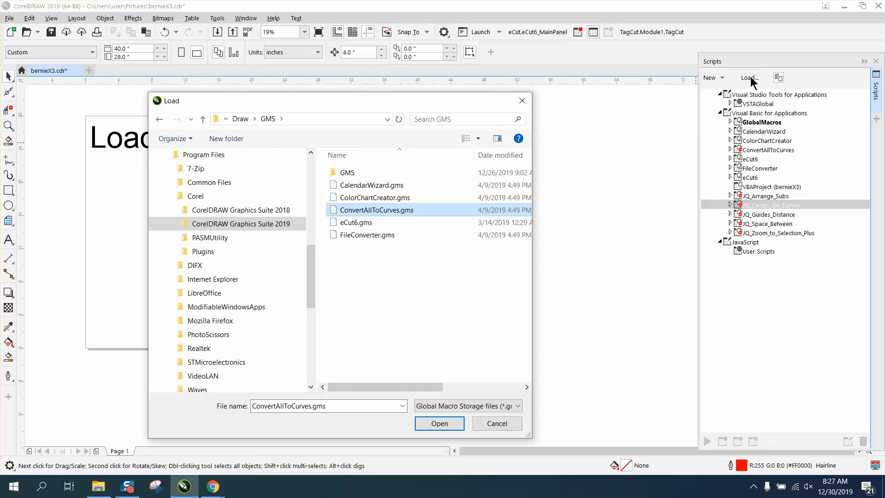
pyautogui.moveTo(570, 331)
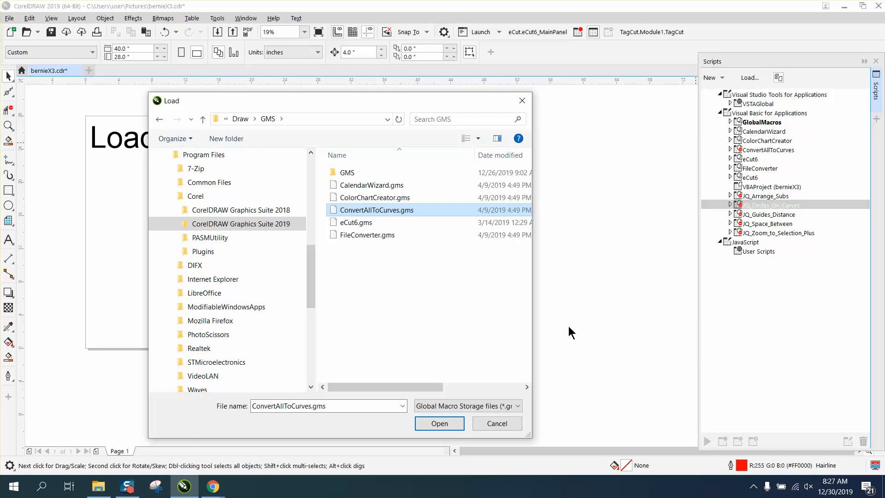
pyautogui.moveTo(388, 257)
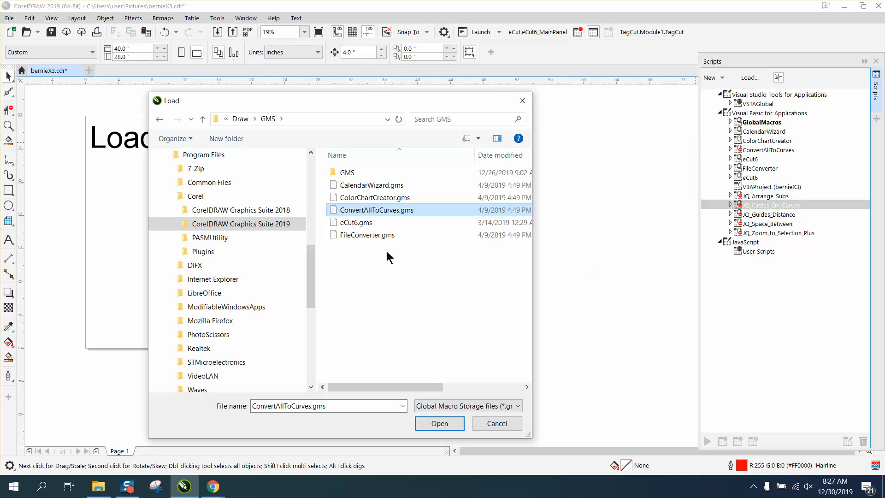
pyautogui.moveTo(773, 213)
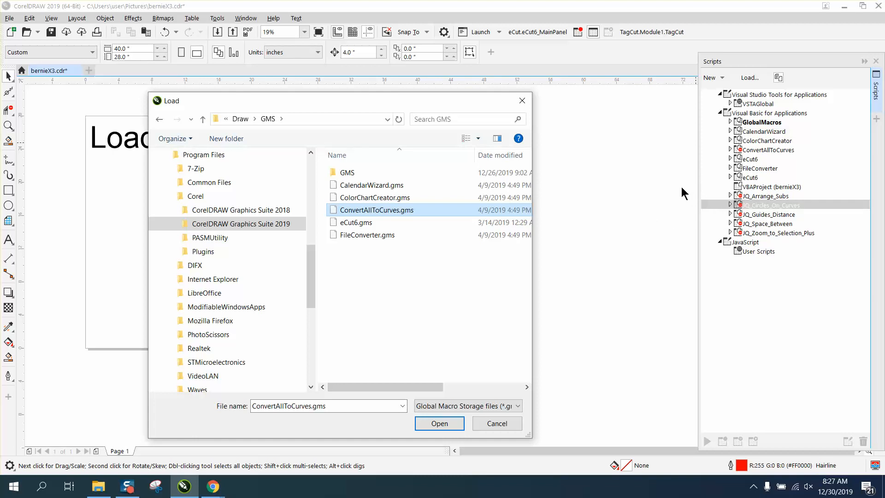
pyautogui.moveTo(741, 154)
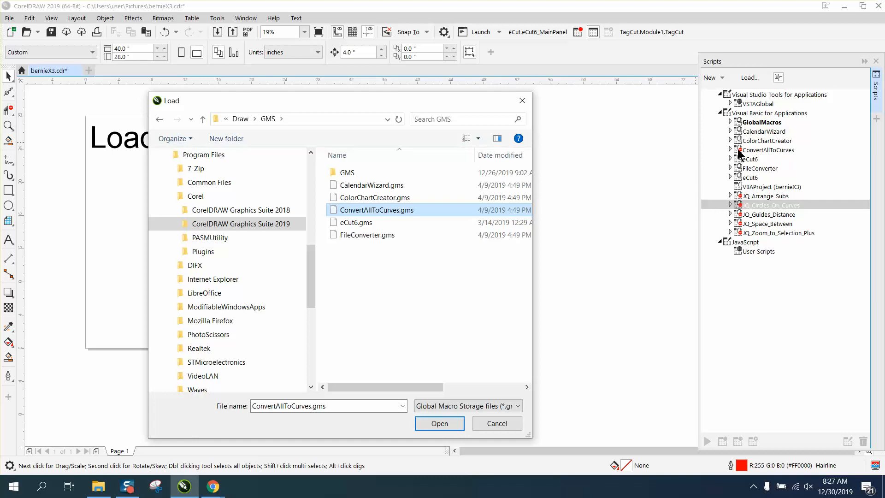
pyautogui.moveTo(531, 112)
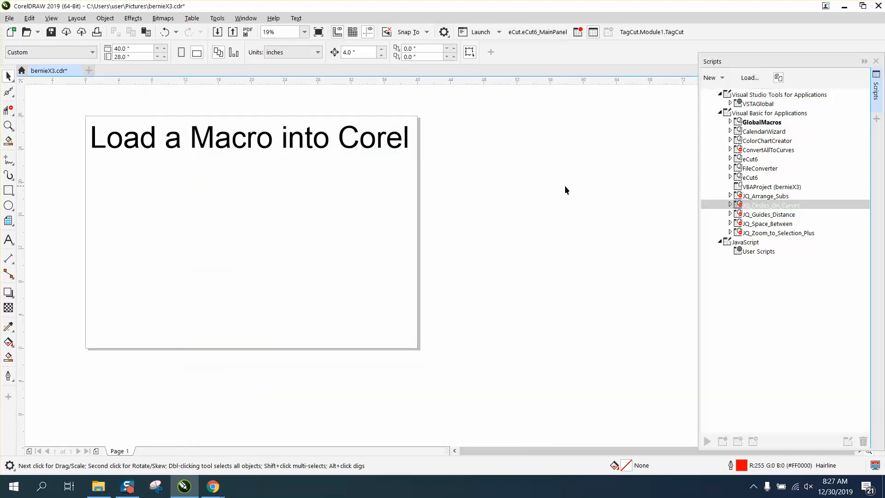
pyautogui.moveTo(731, 140)
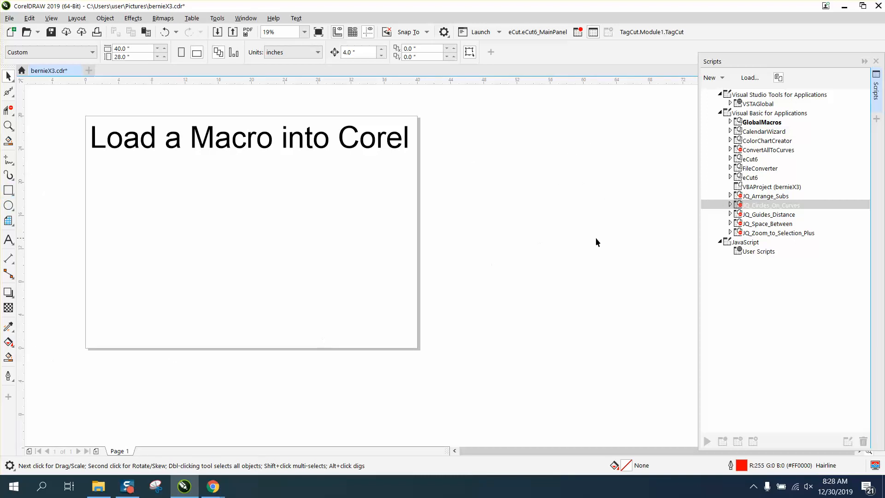
pyautogui.moveTo(759, 217)
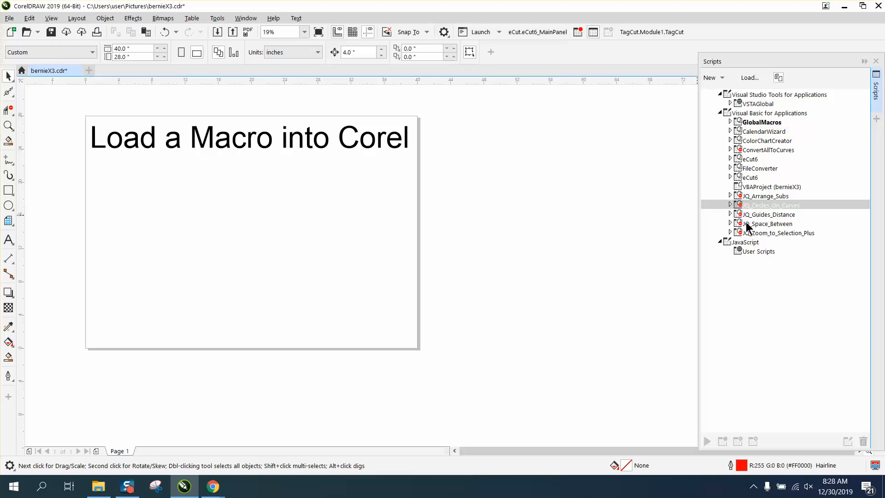
pyautogui.moveTo(747, 213)
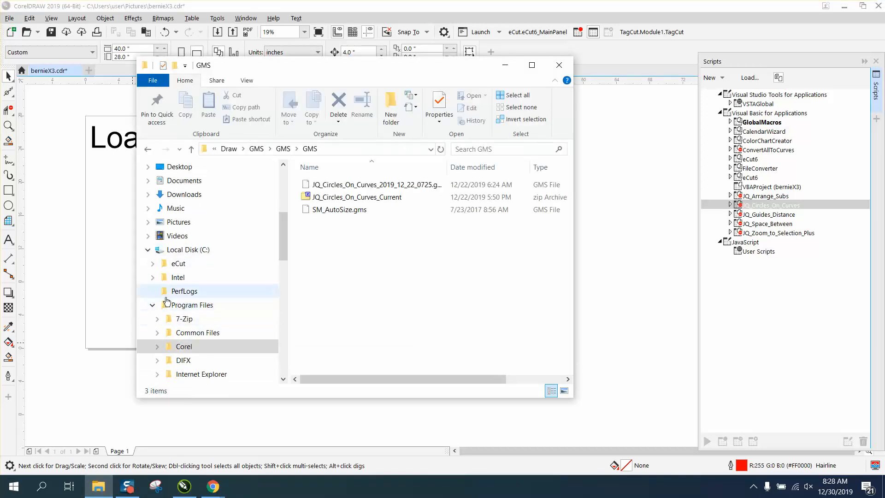
# Navigate File Explorer from Corel through CorelDRAW Graphics Suite 2019 > Draw into the GMS folder
pyautogui.click(151, 306)
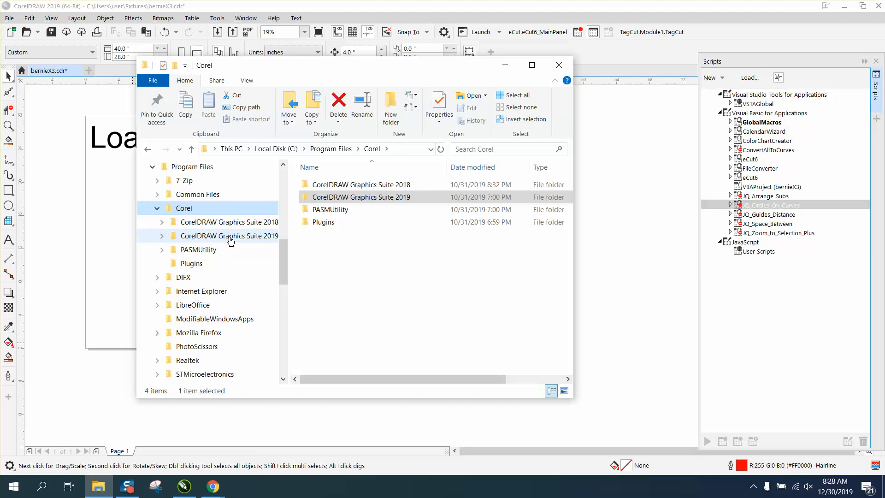
pyautogui.doubleClick(360, 196)
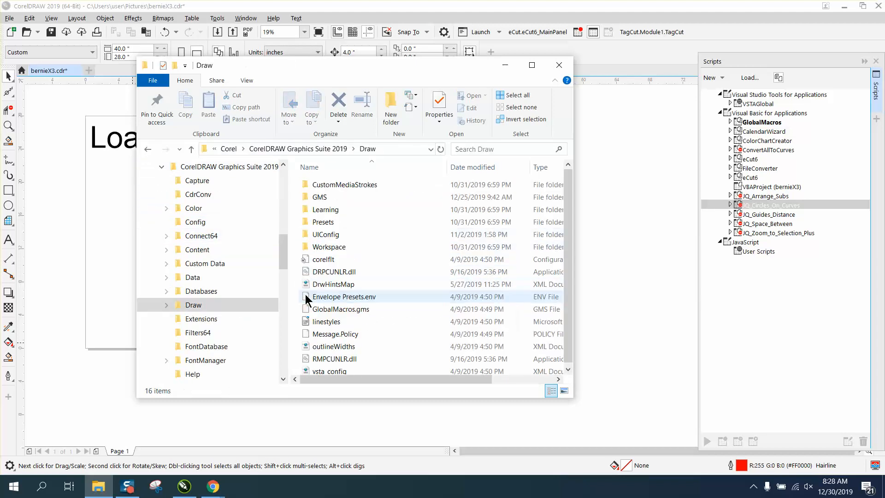
pyautogui.doubleClick(320, 196)
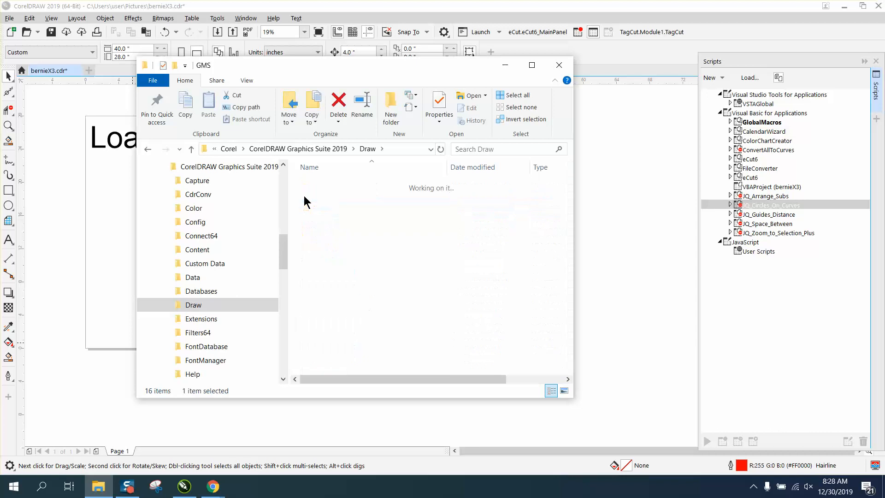